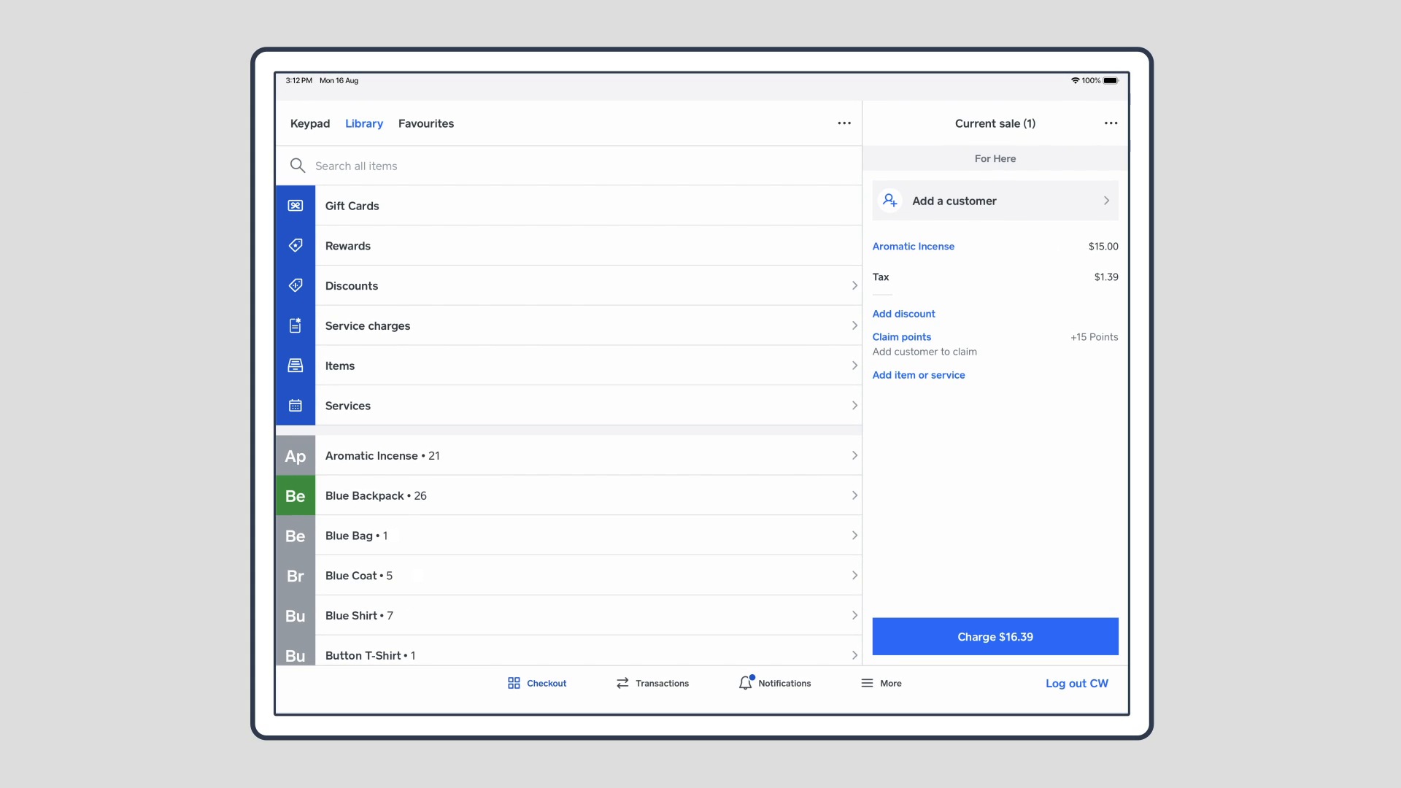
left_click(994, 636)
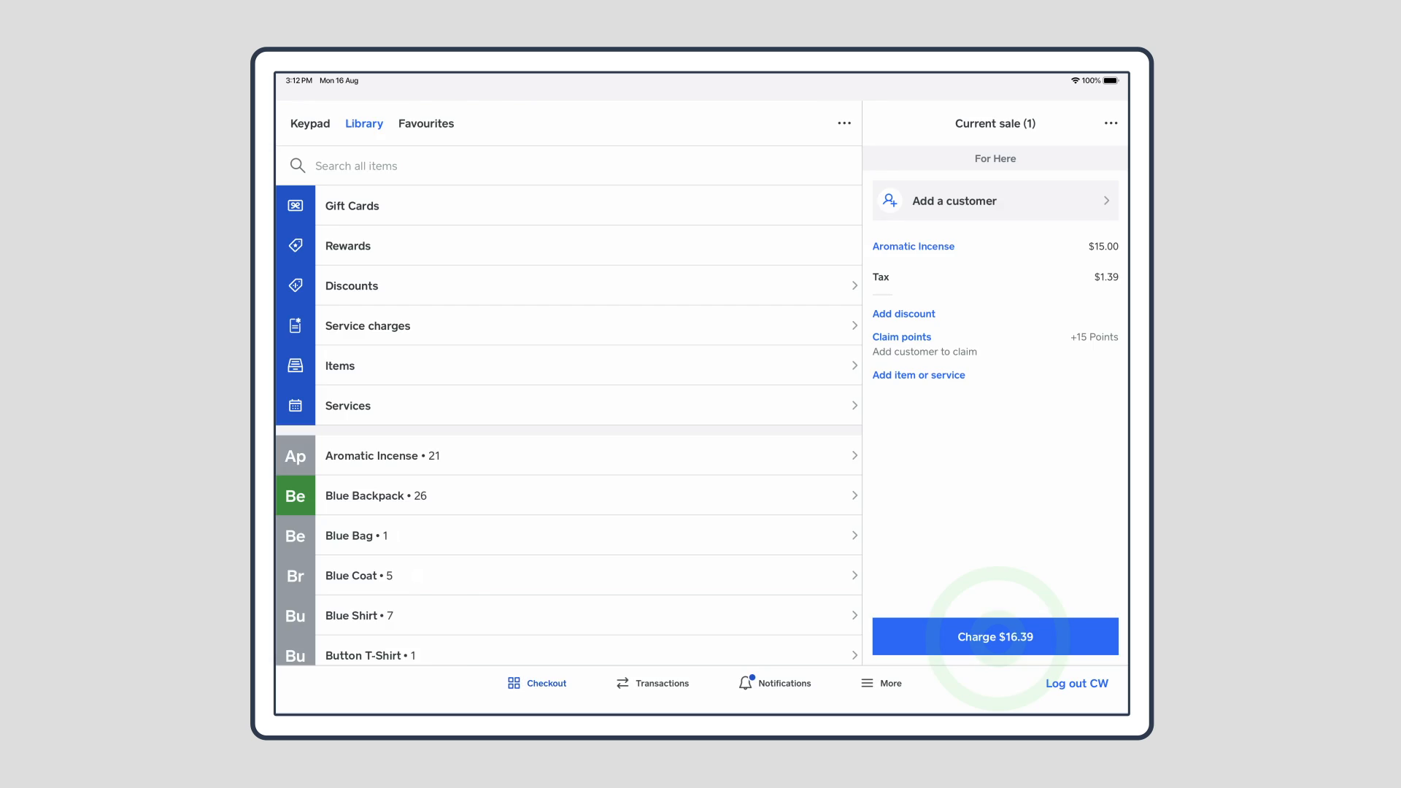
left_click(993, 636)
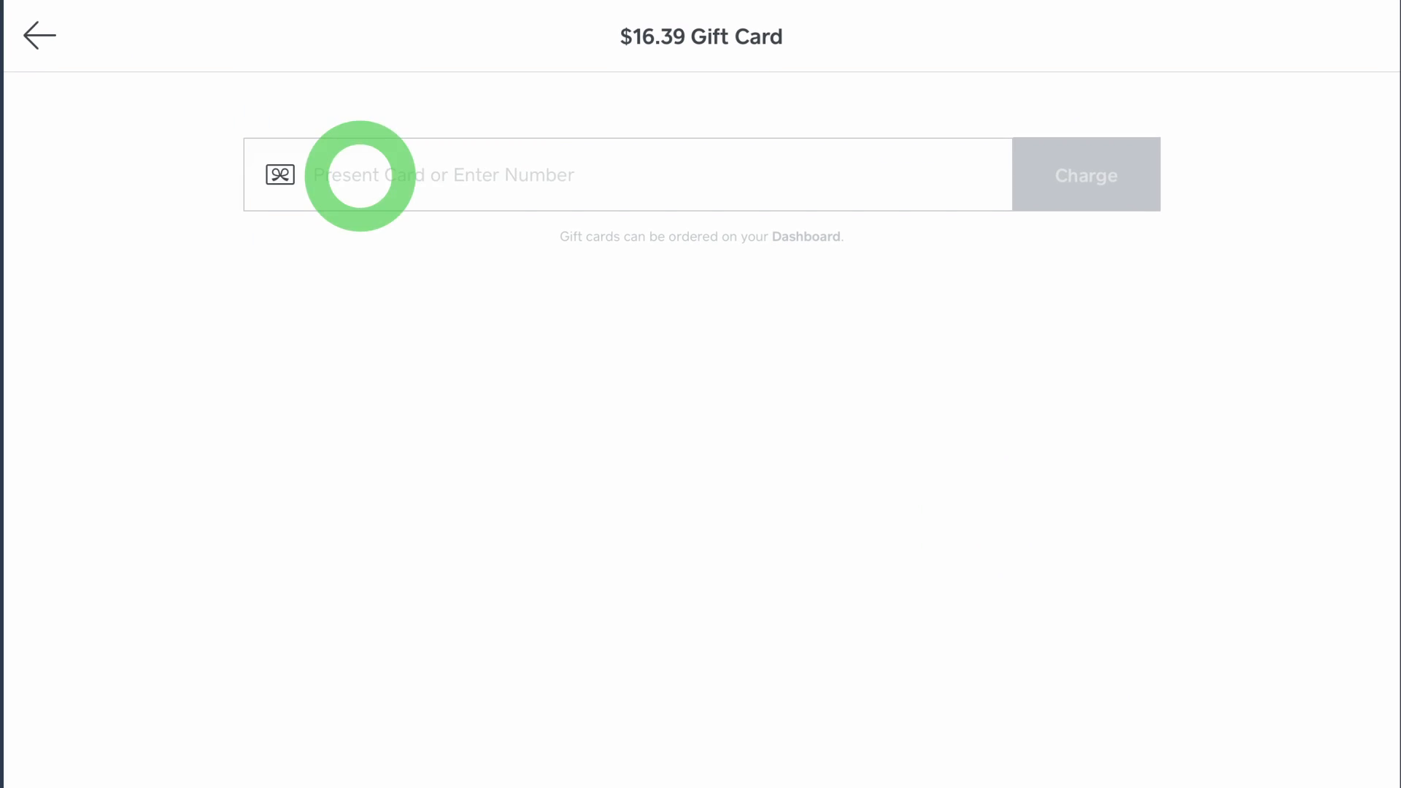
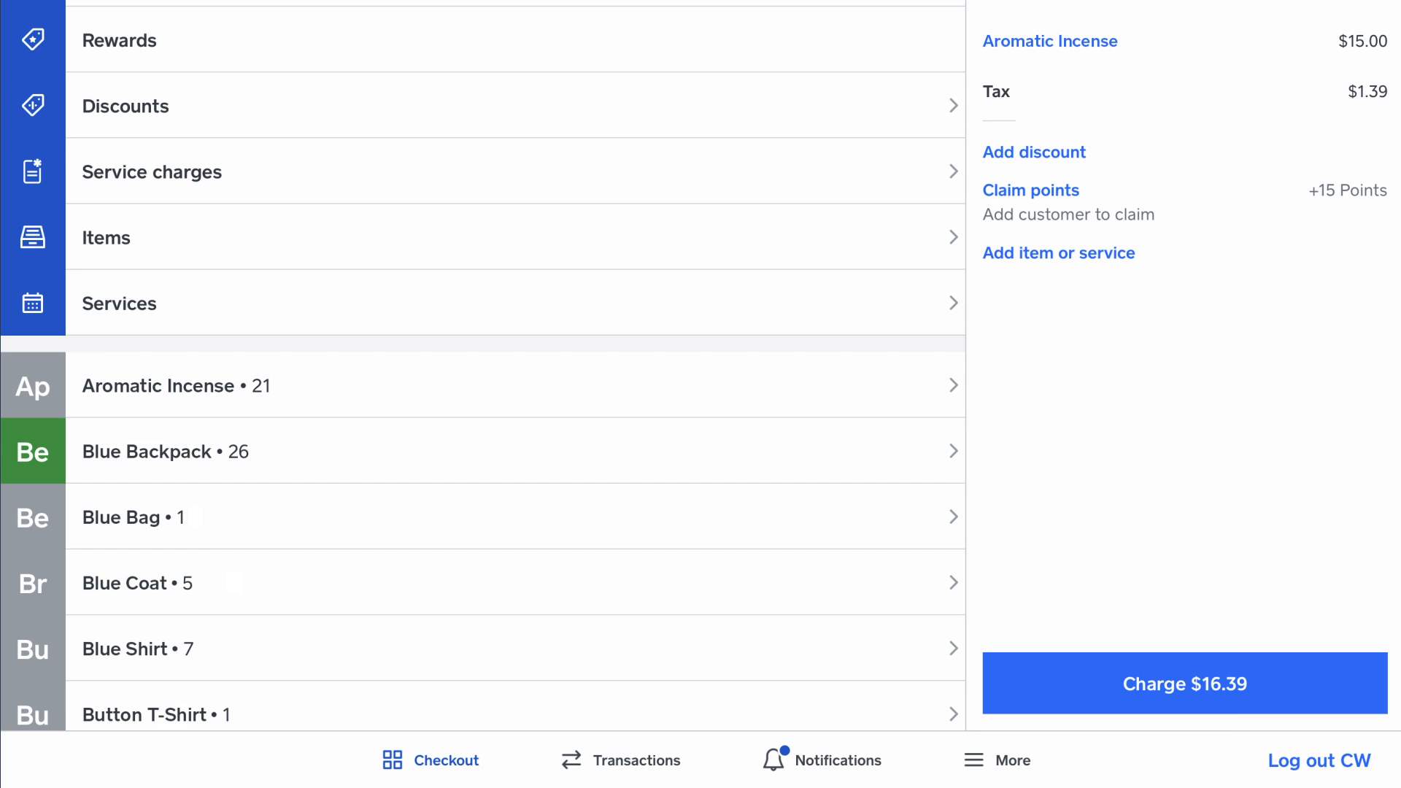
Charge the $16.39 sale to customer 'Ka' via Card on File using Gift Card 9196, confirming twice
left_click(1184, 683)
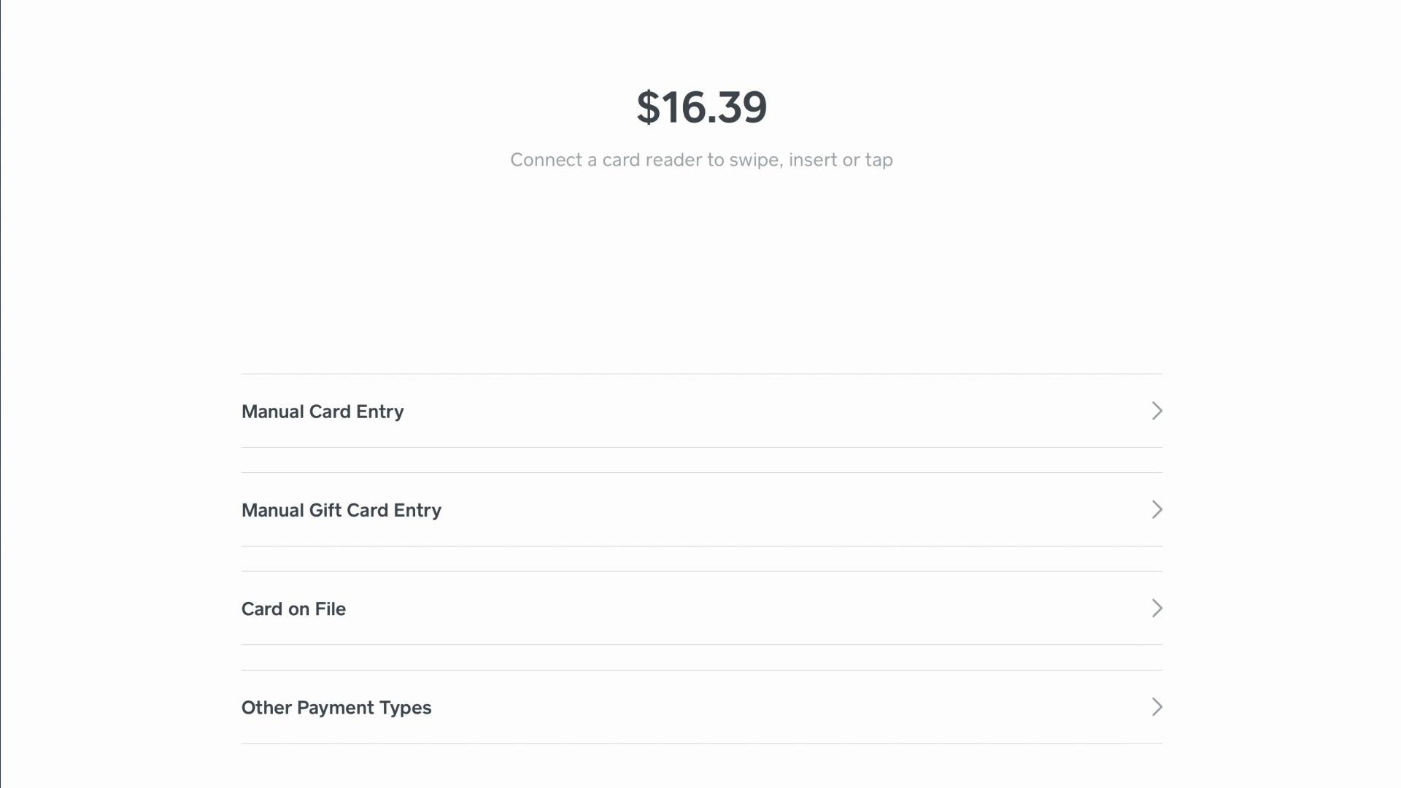
left_click(294, 609)
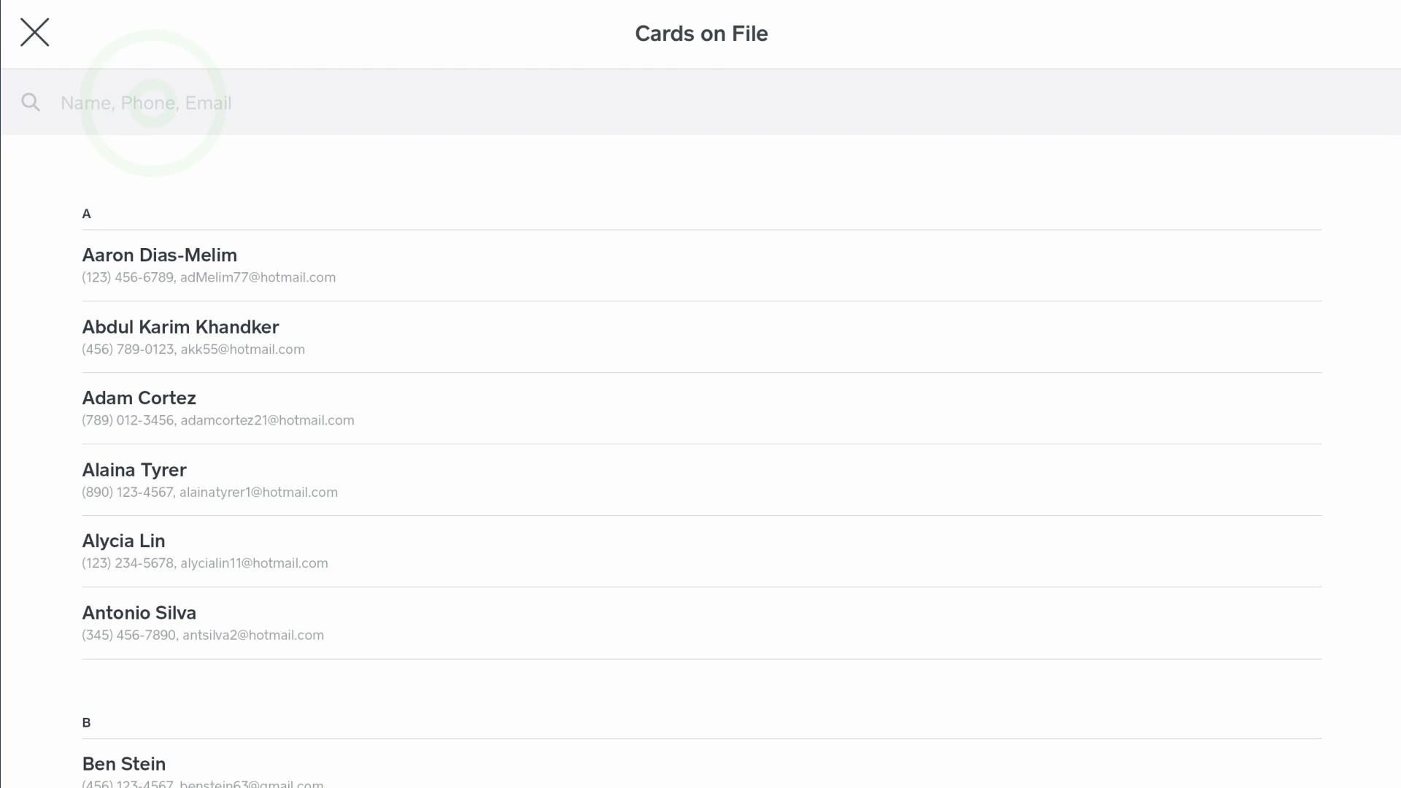
type("Ka")
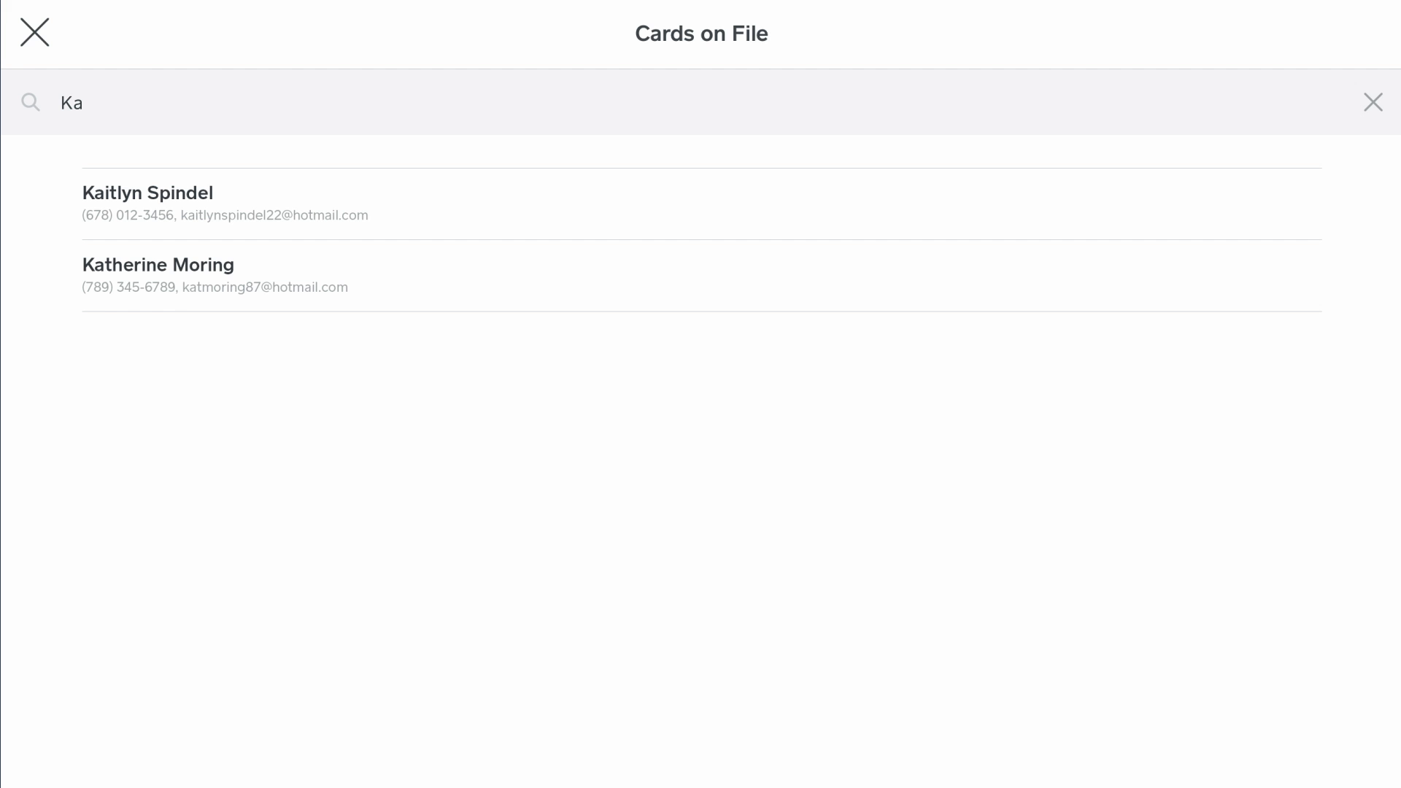
left_click(158, 264)
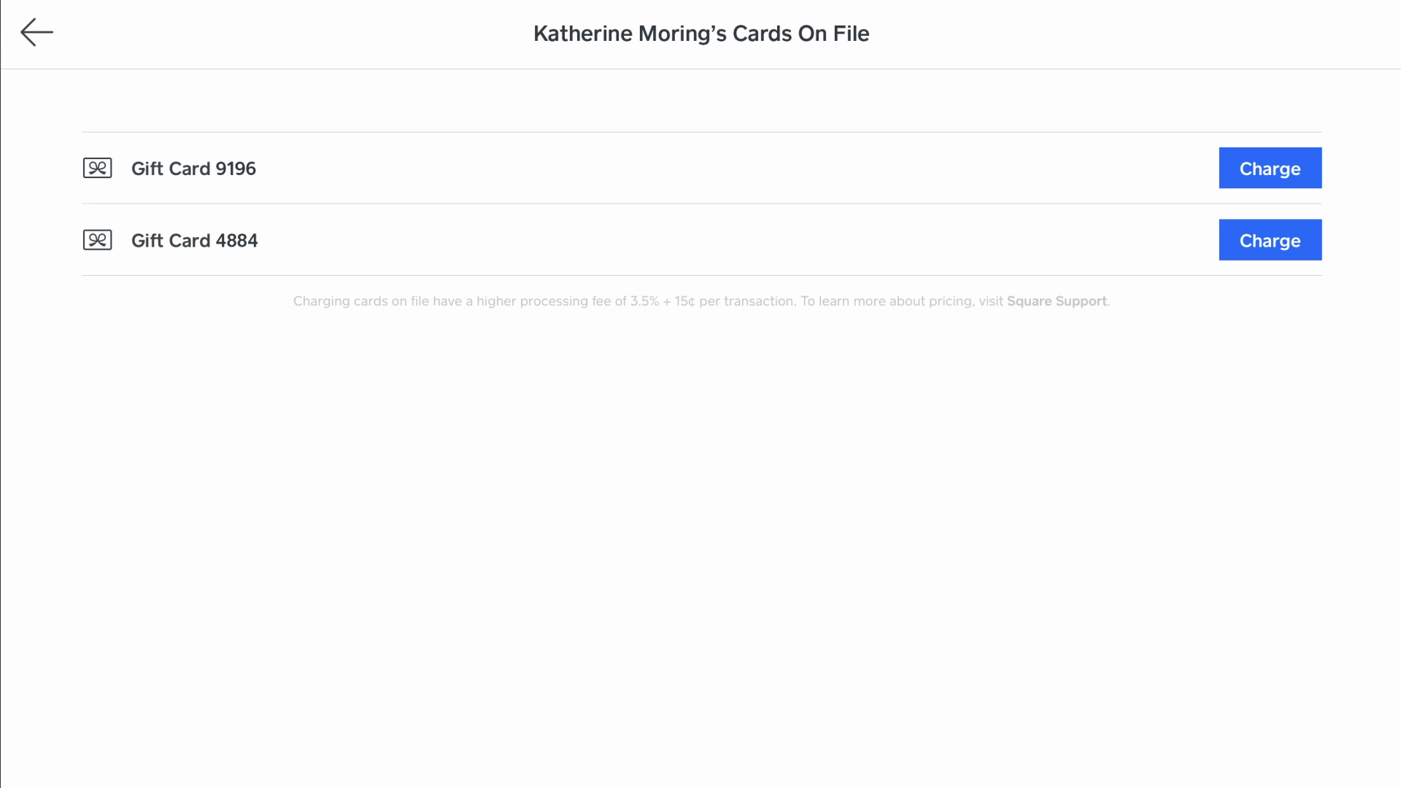
left_click(1270, 168)
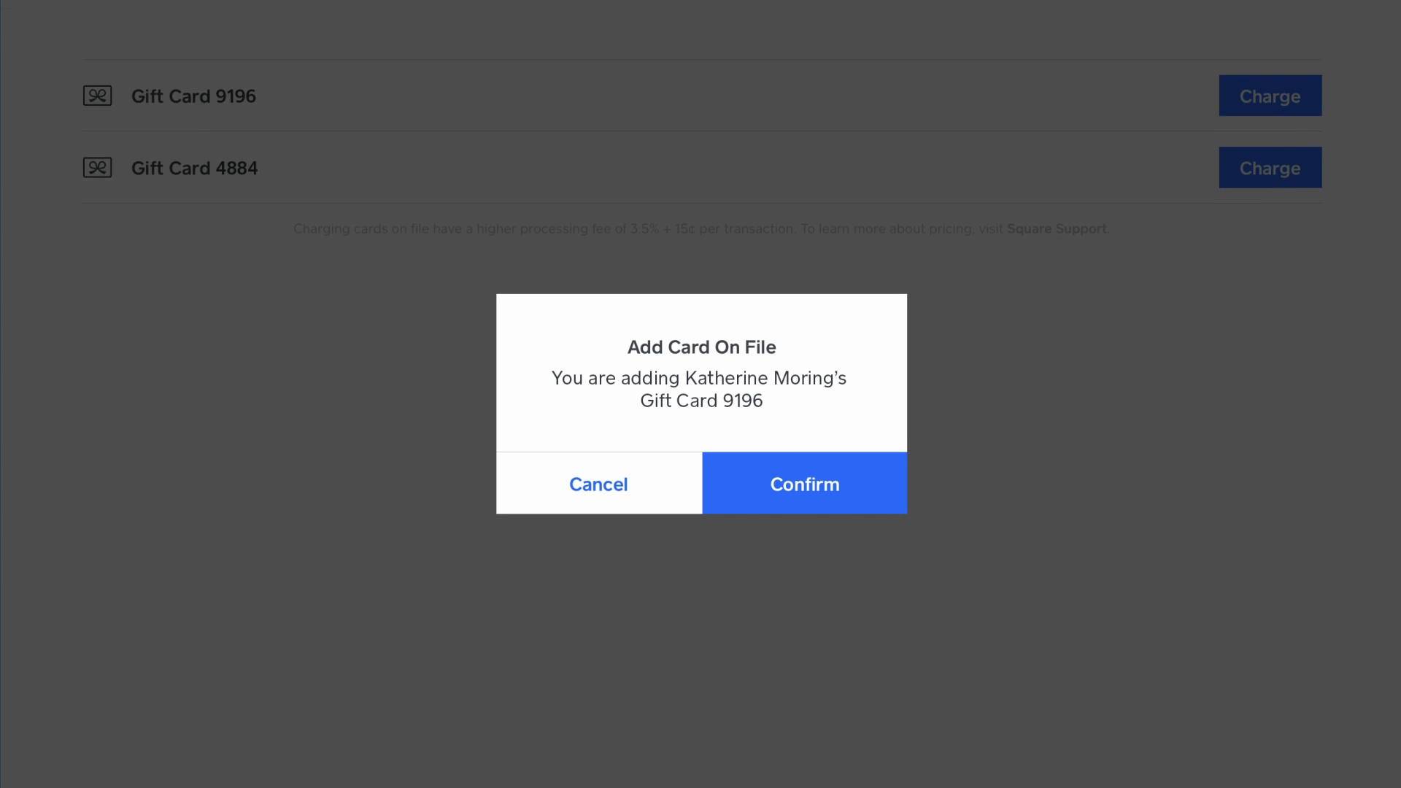
left_click(803, 483)
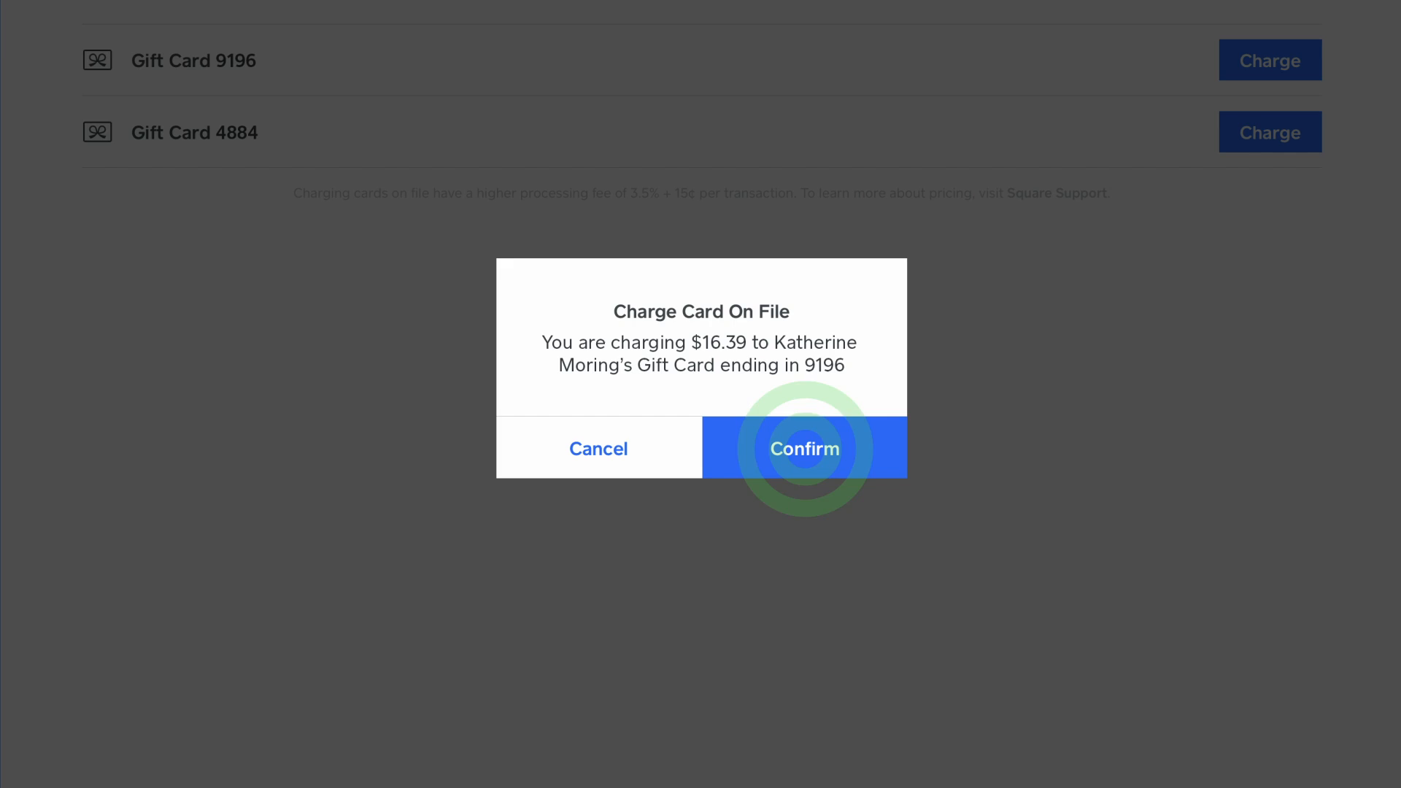
left_click(803, 448)
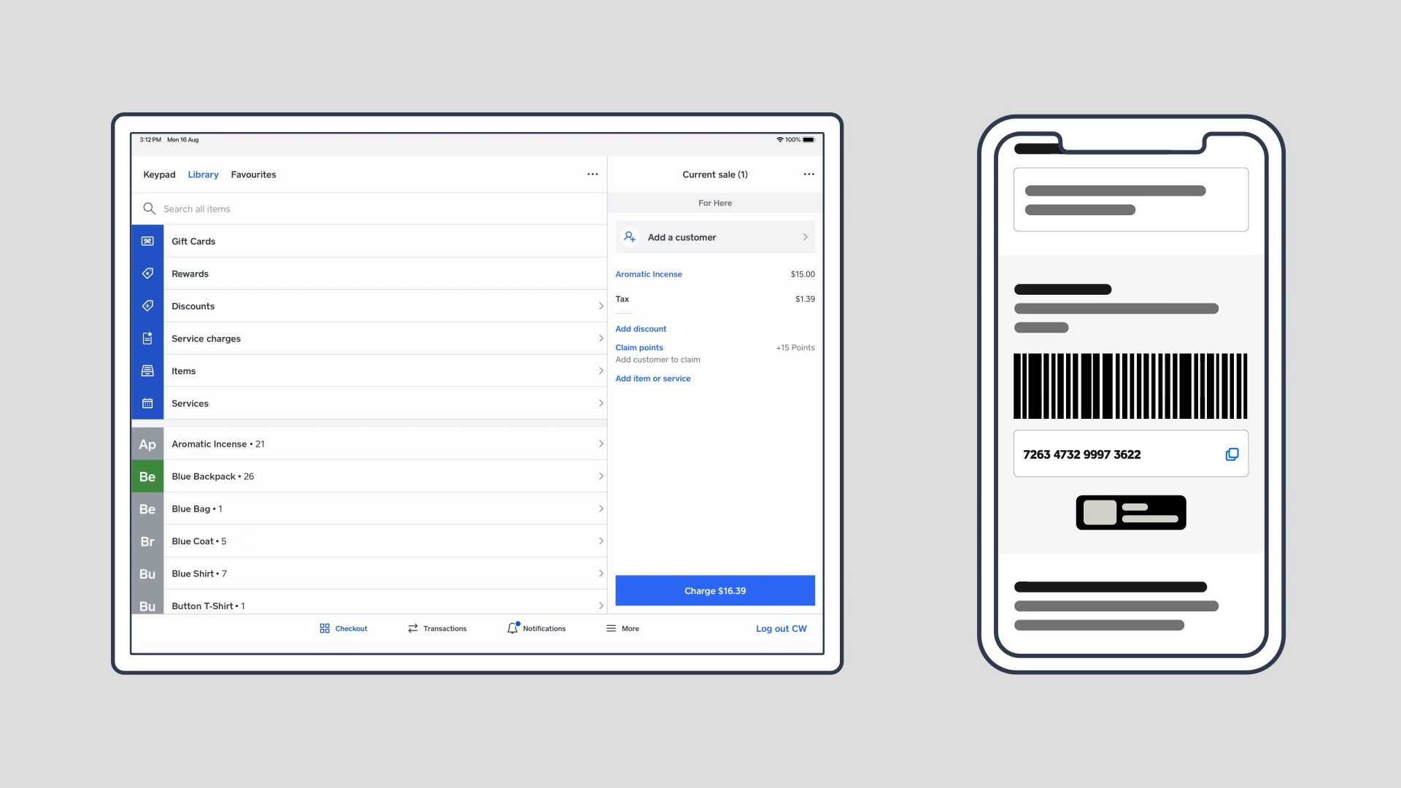
left_click(714, 589)
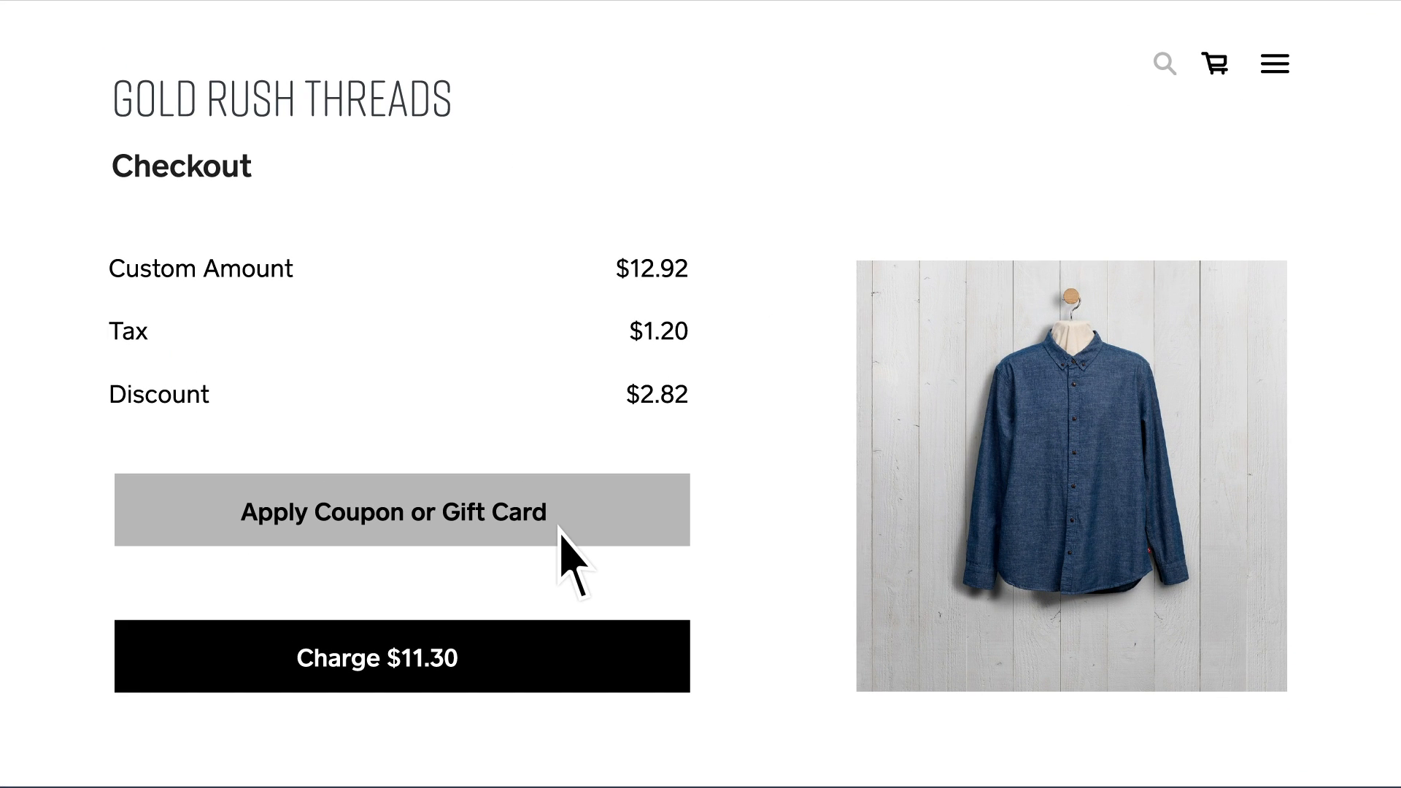
left_click(400, 511)
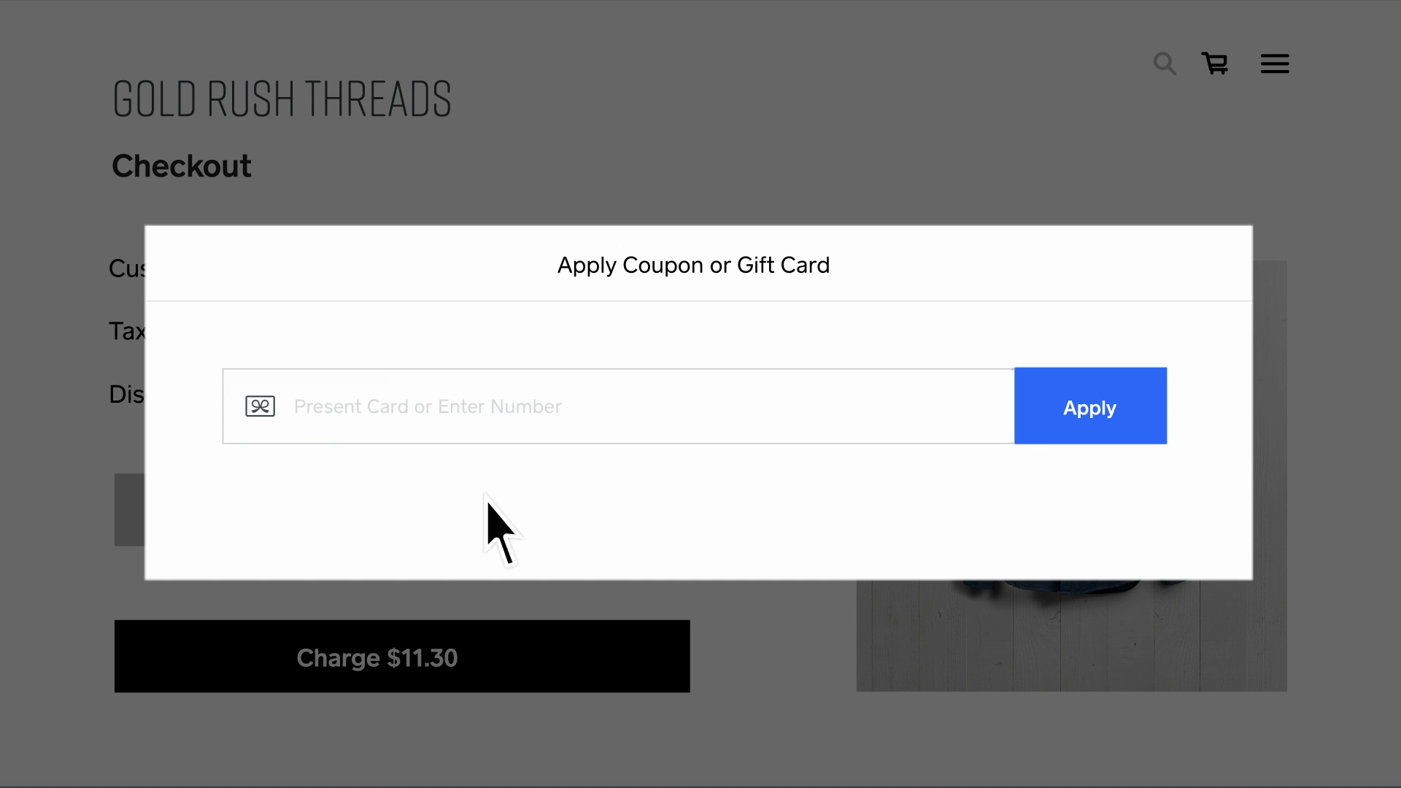
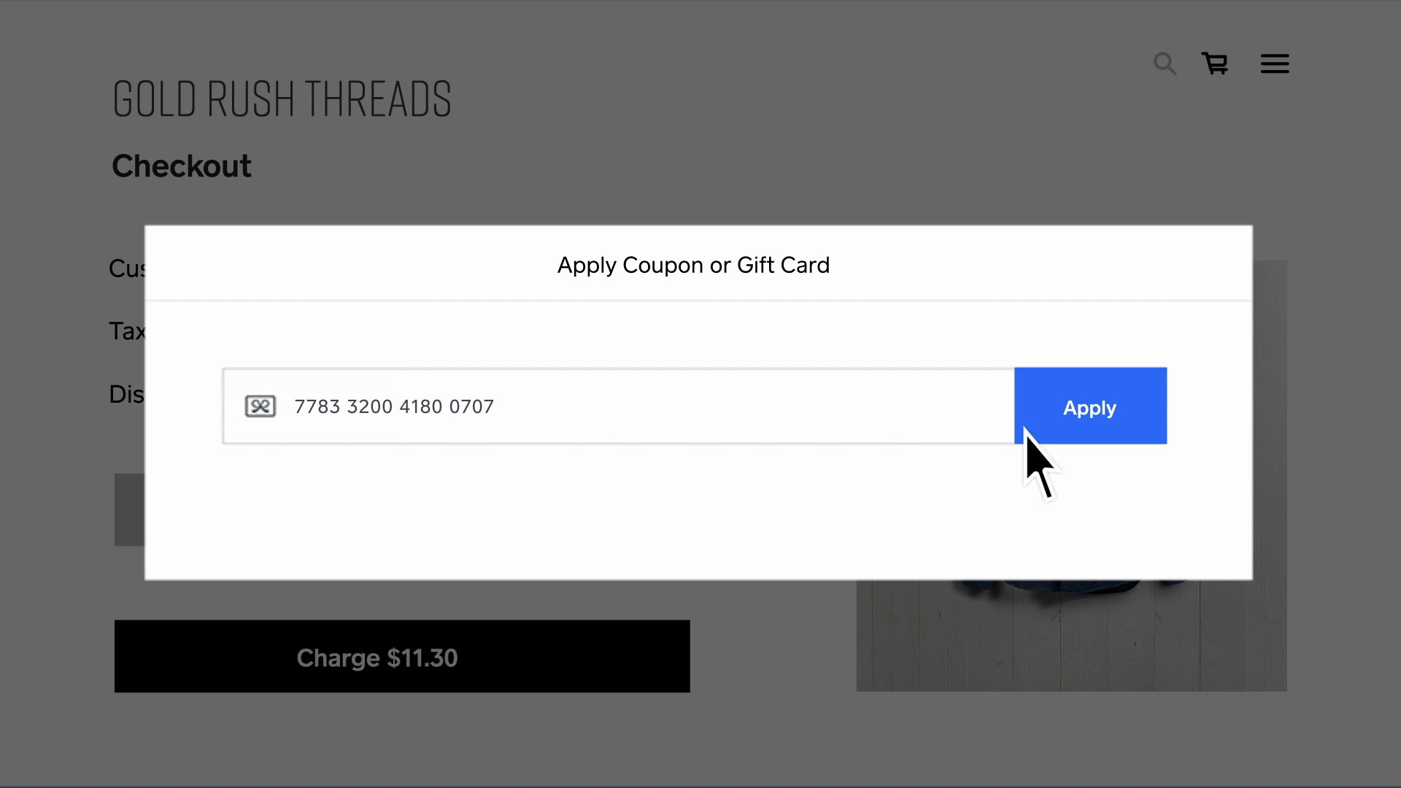
left_click(1088, 407)
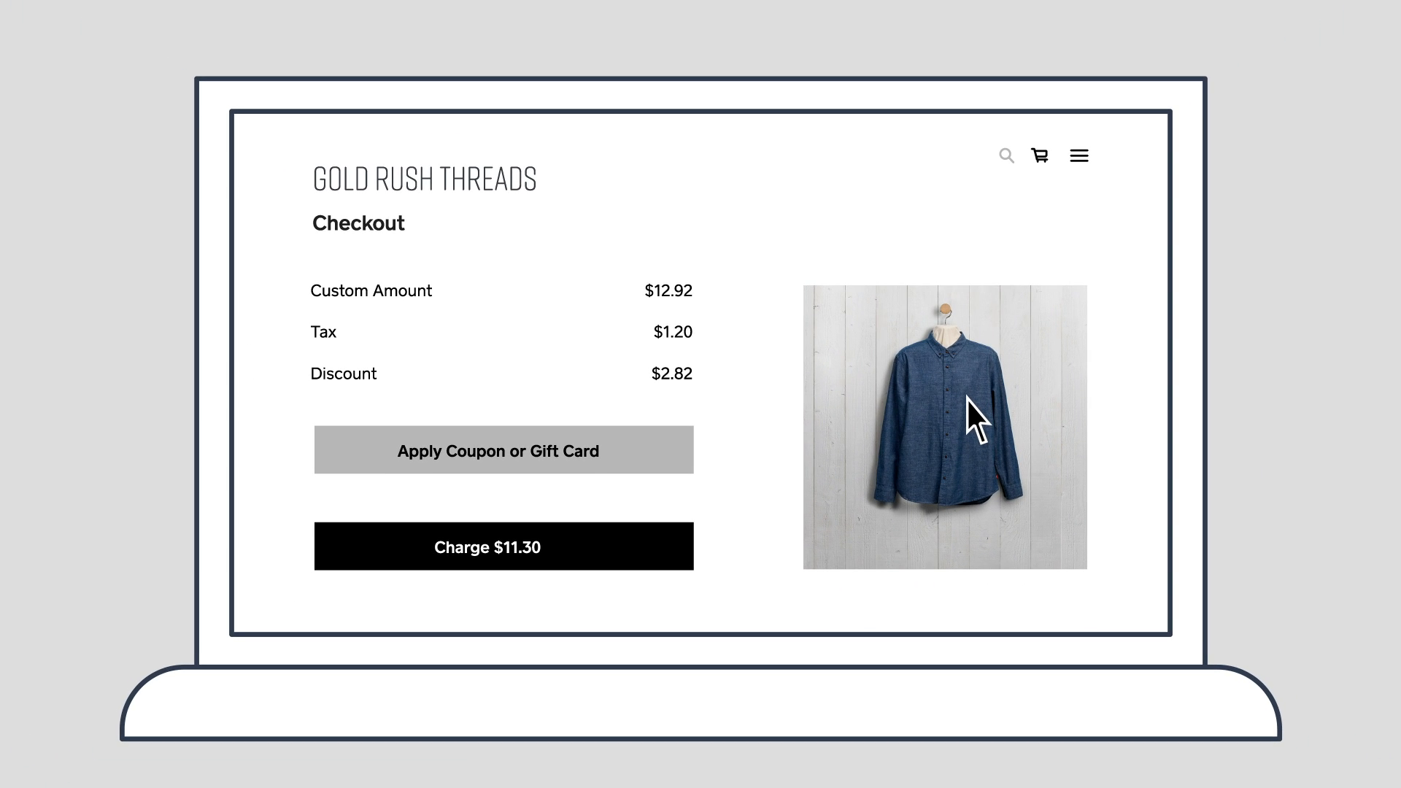
mouse_move(657, 544)
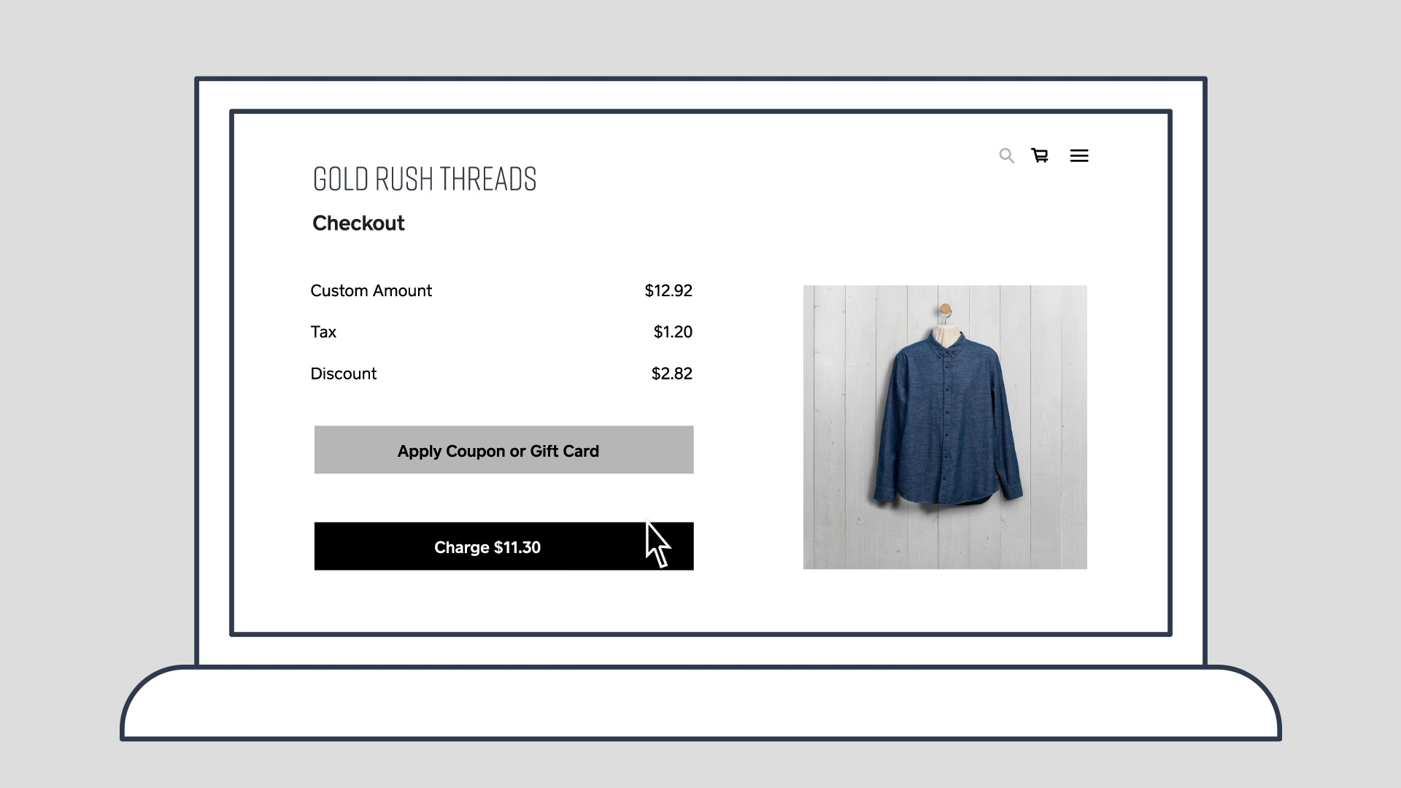
mouse_move(577, 568)
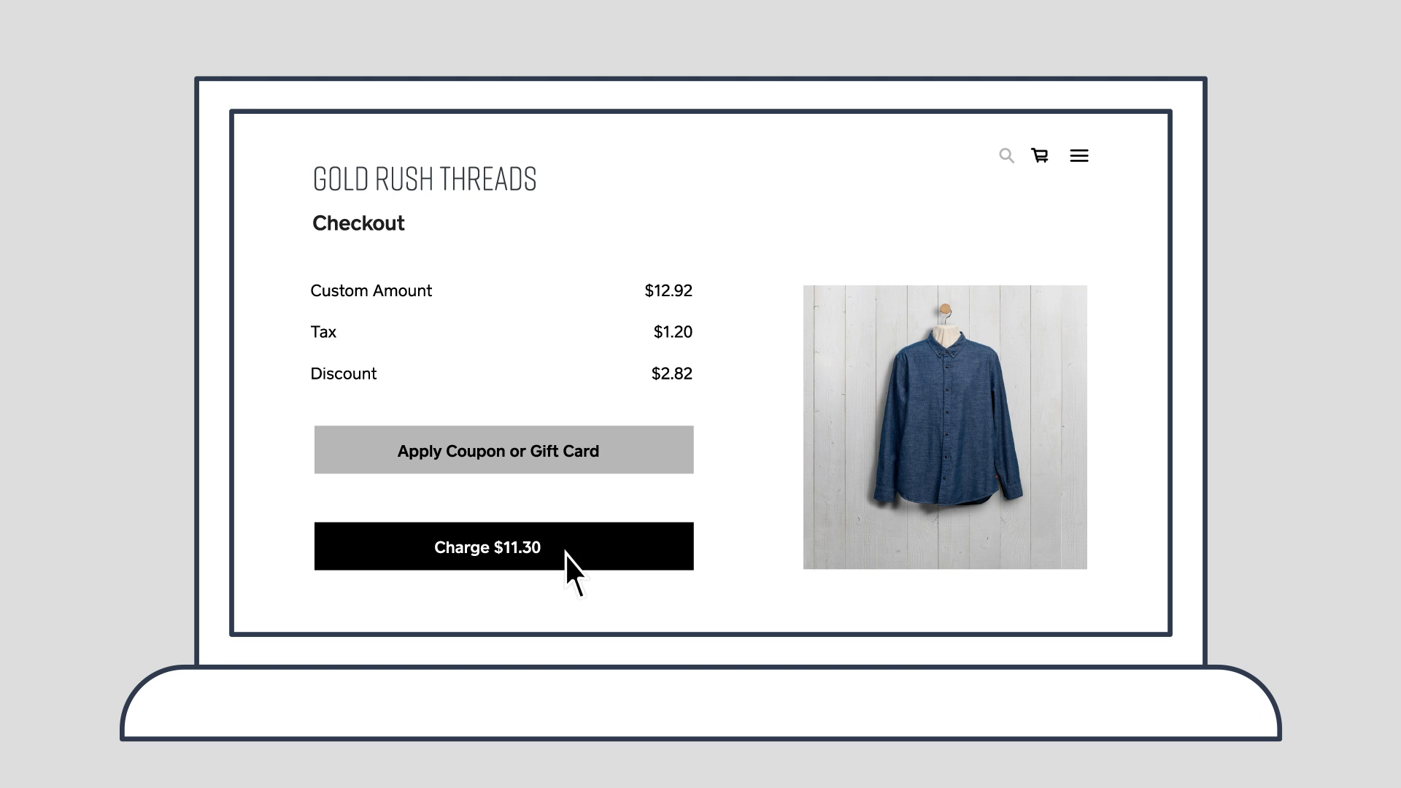